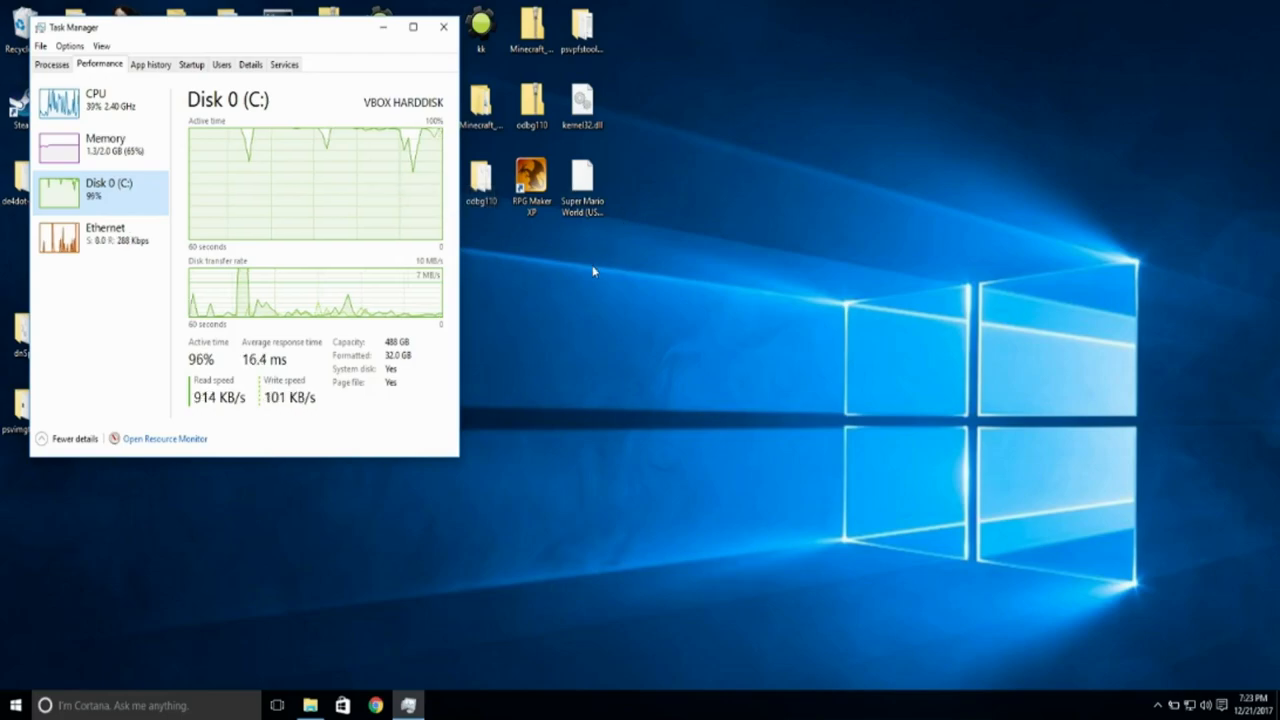
mouse_move(348, 552)
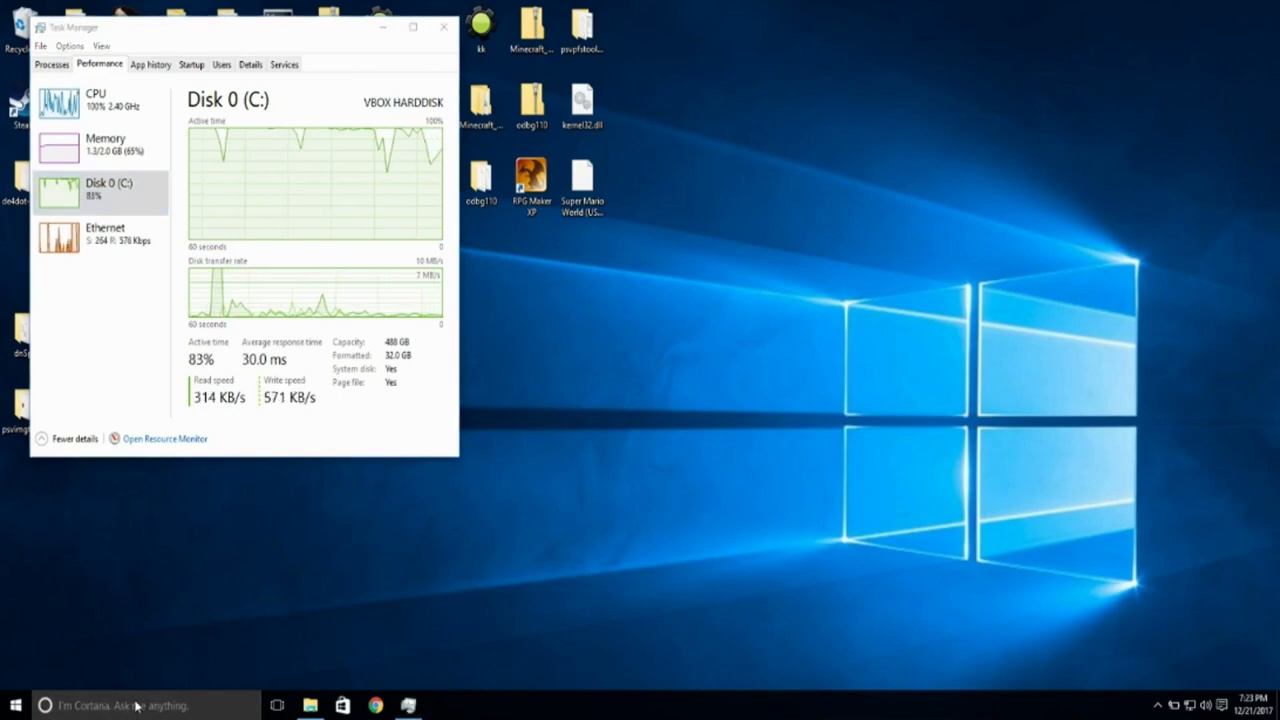
Search for cmd and choose Run as administrator on the Command Prompt result.
left_click(120, 704)
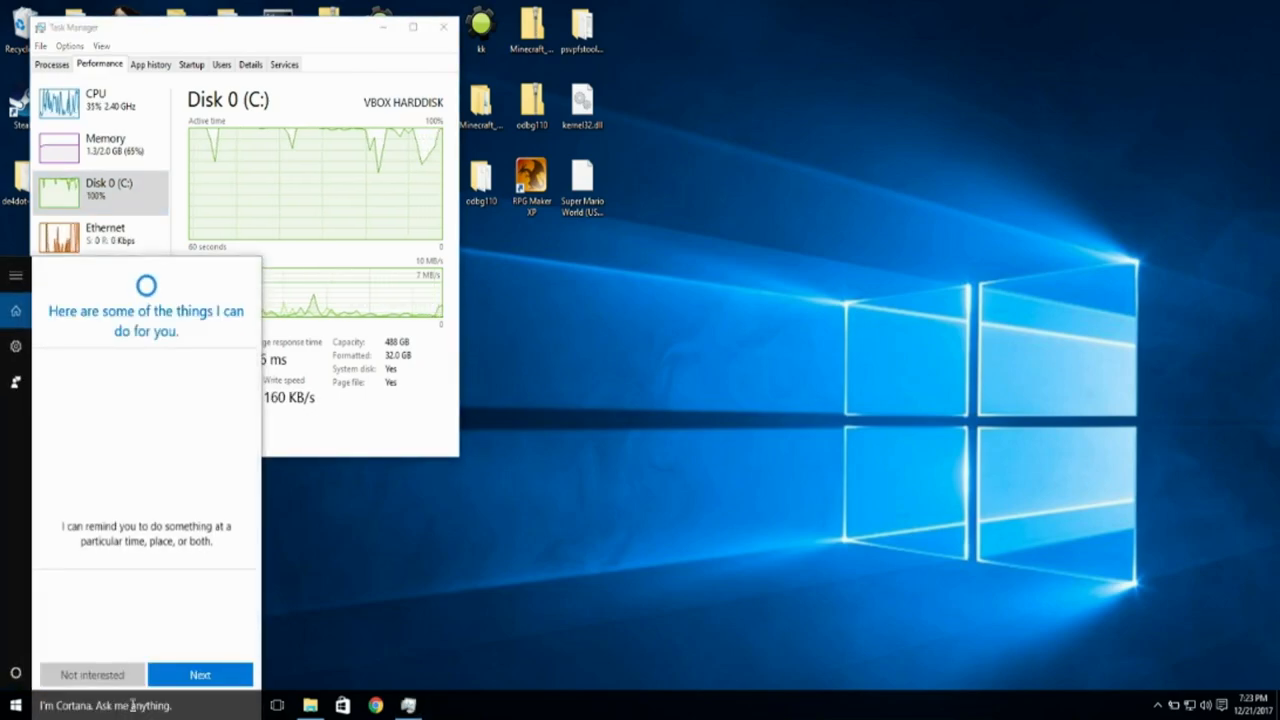
type("cmd")
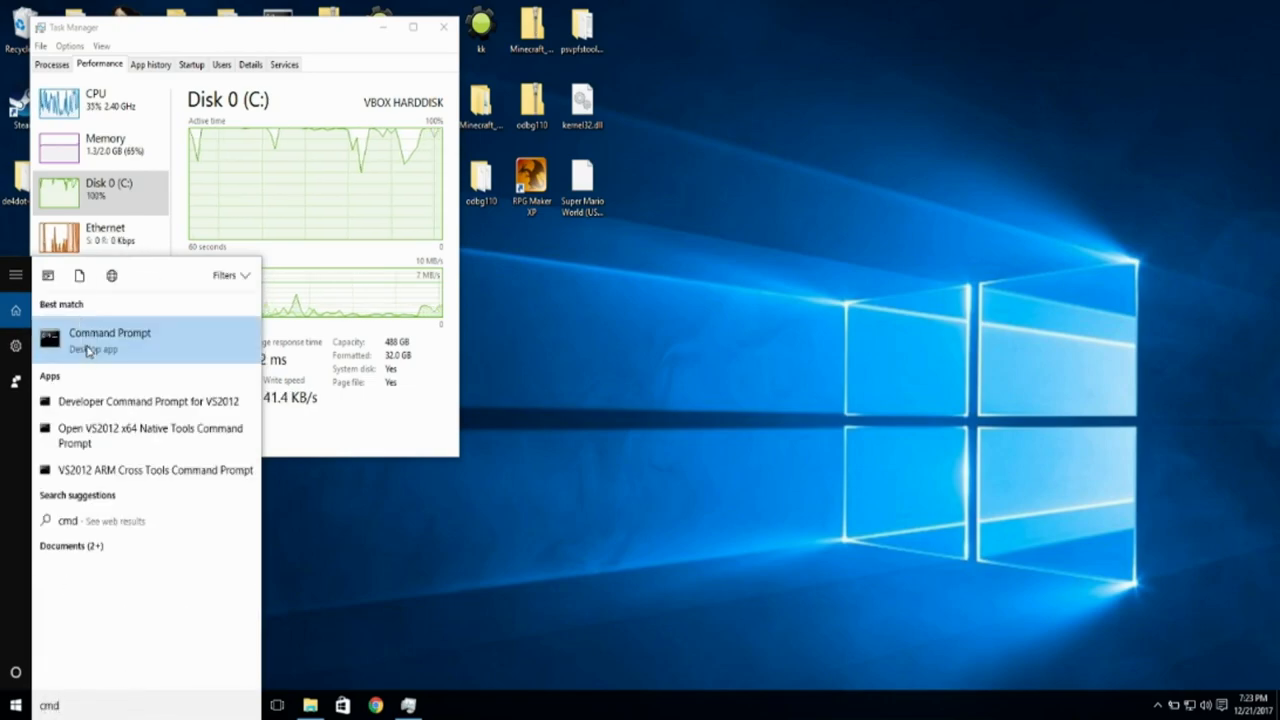
right_click(110, 340)
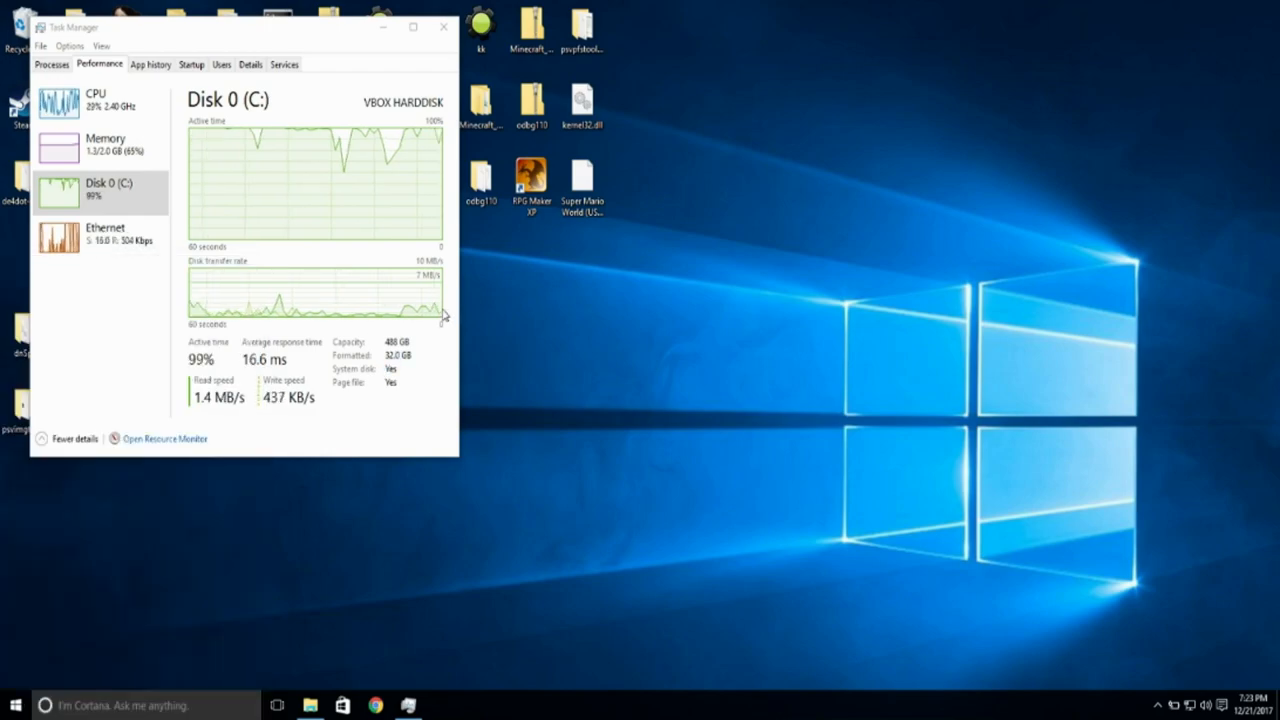
mouse_move(684, 382)
type("mountvol C:")
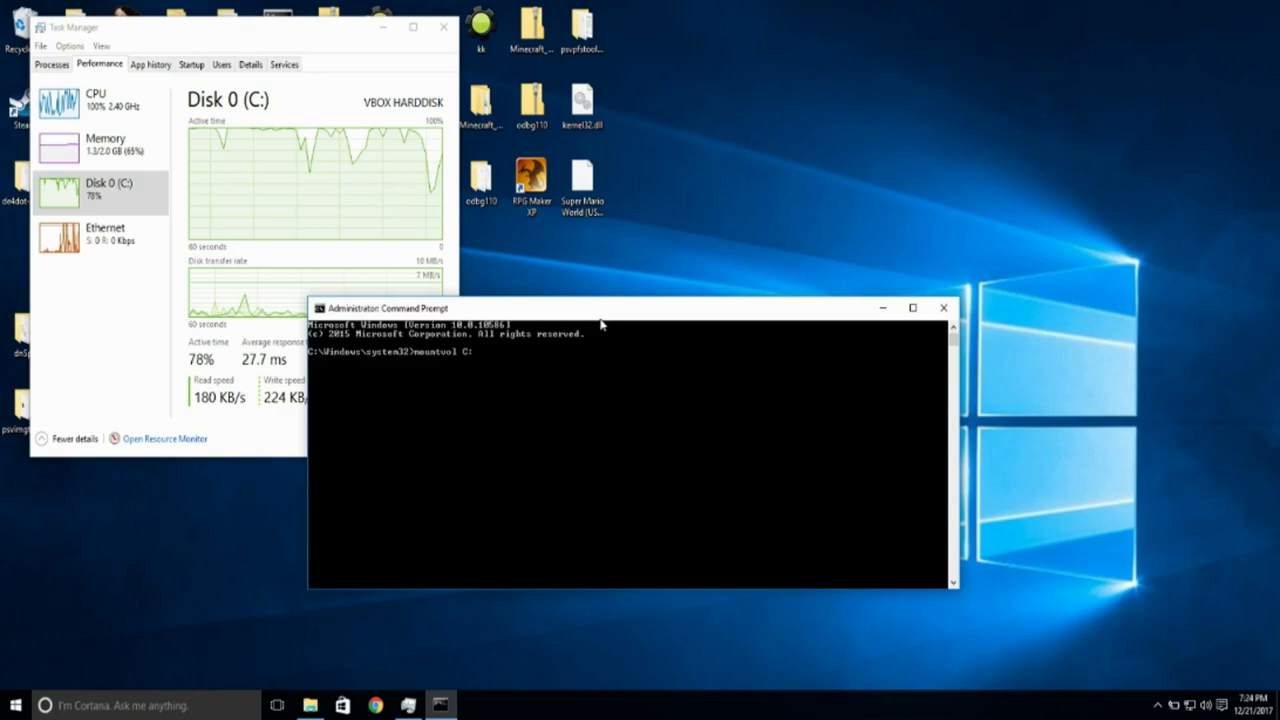
Run mountvol C: /d to dismount the C: volume.
type("/d")
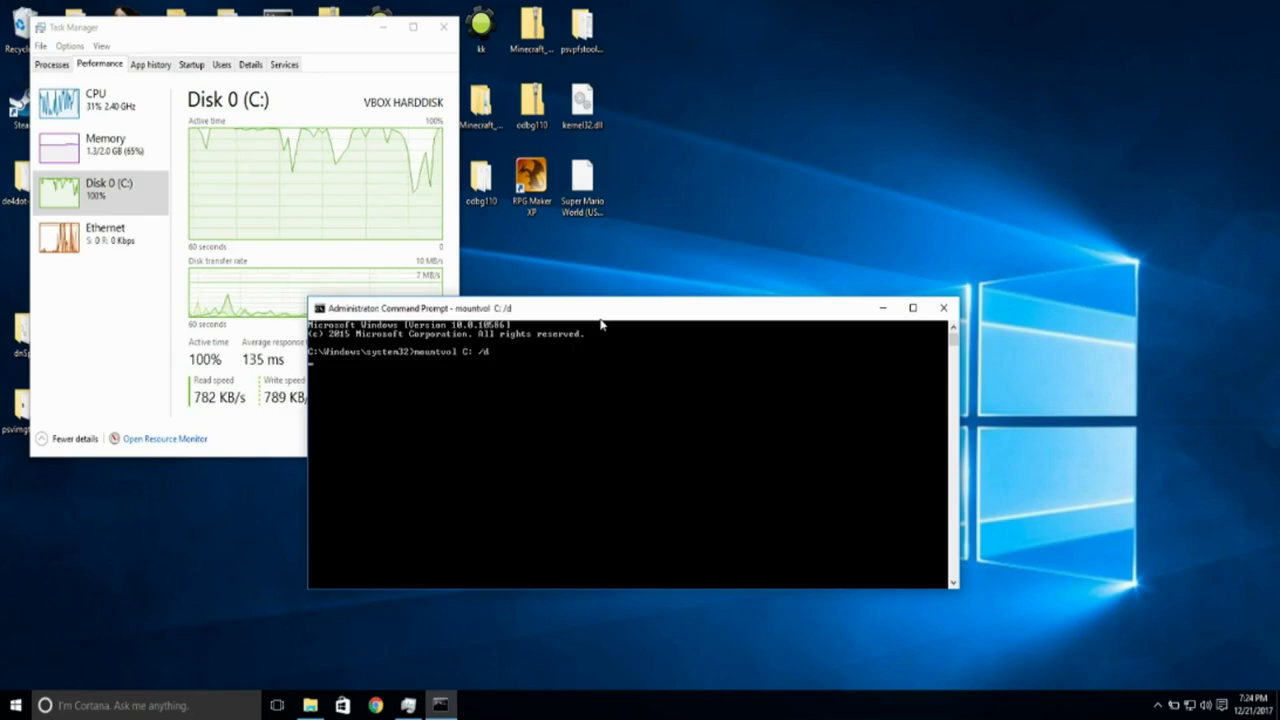
key("Return")
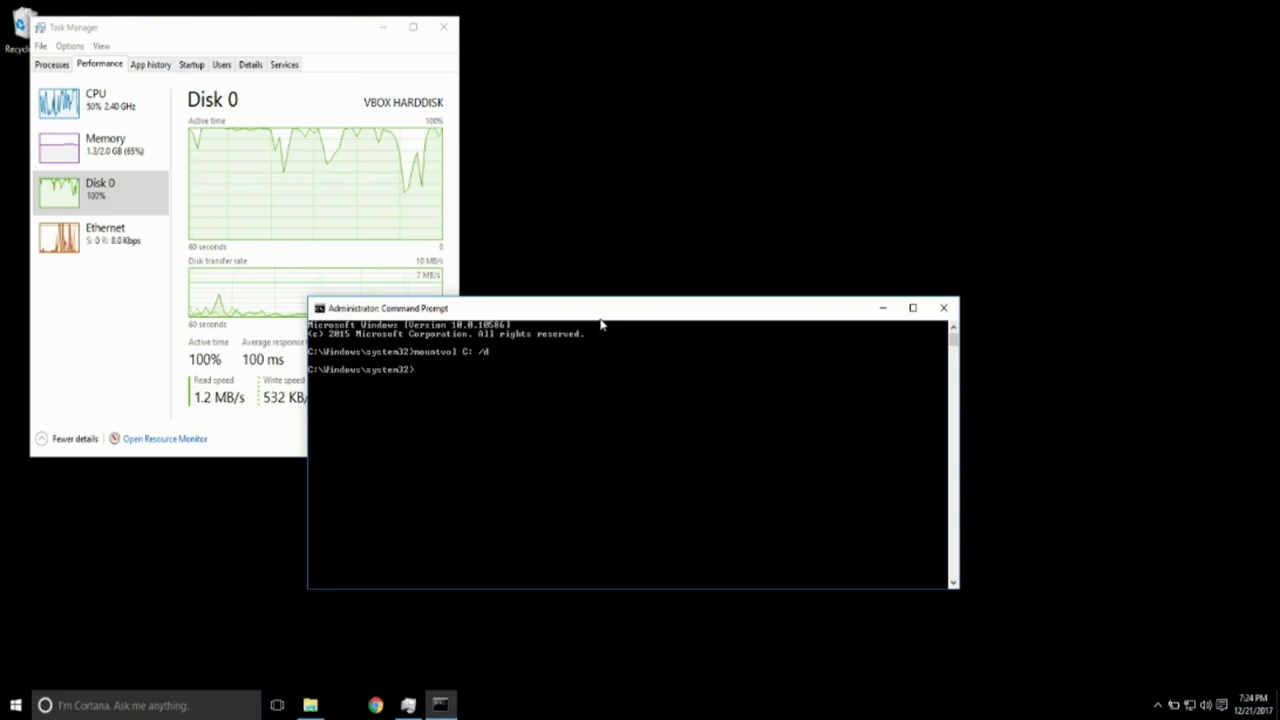
Move the Command Prompt window aside to reveal Task Manager's Disk 0 statistics.
left_click_drag(600, 308, 684, 320)
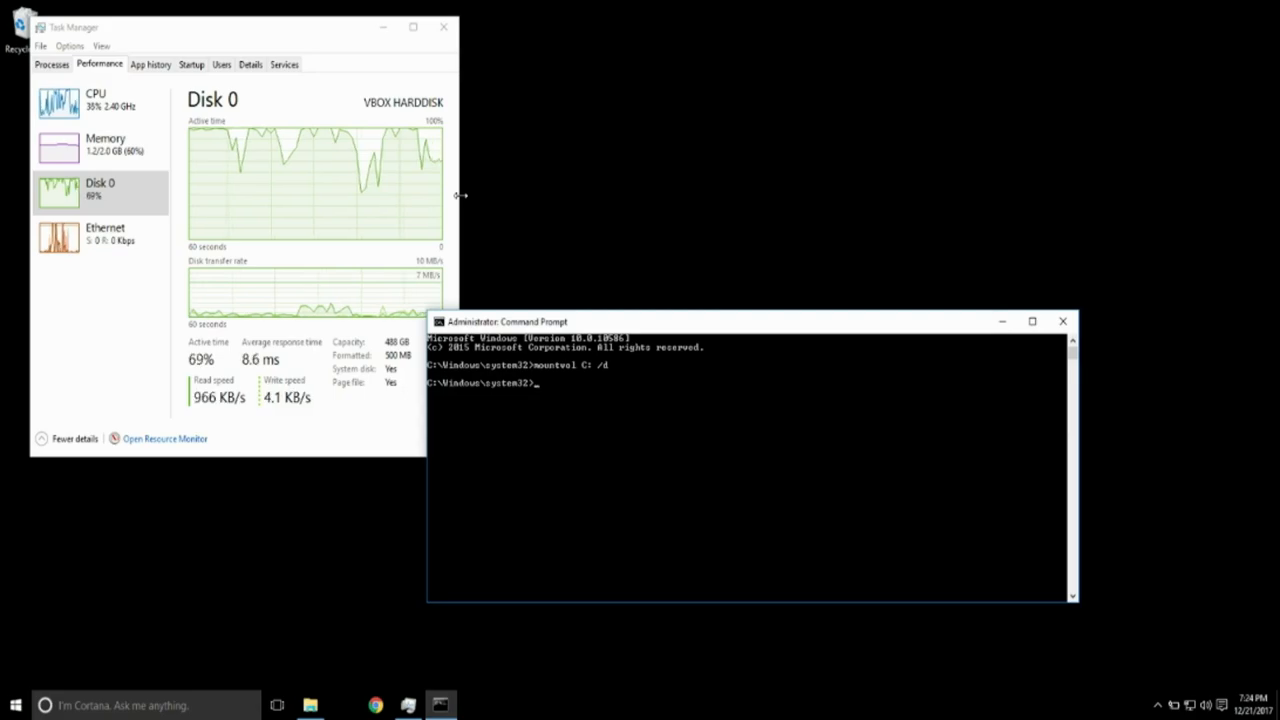
mouse_move(420, 180)
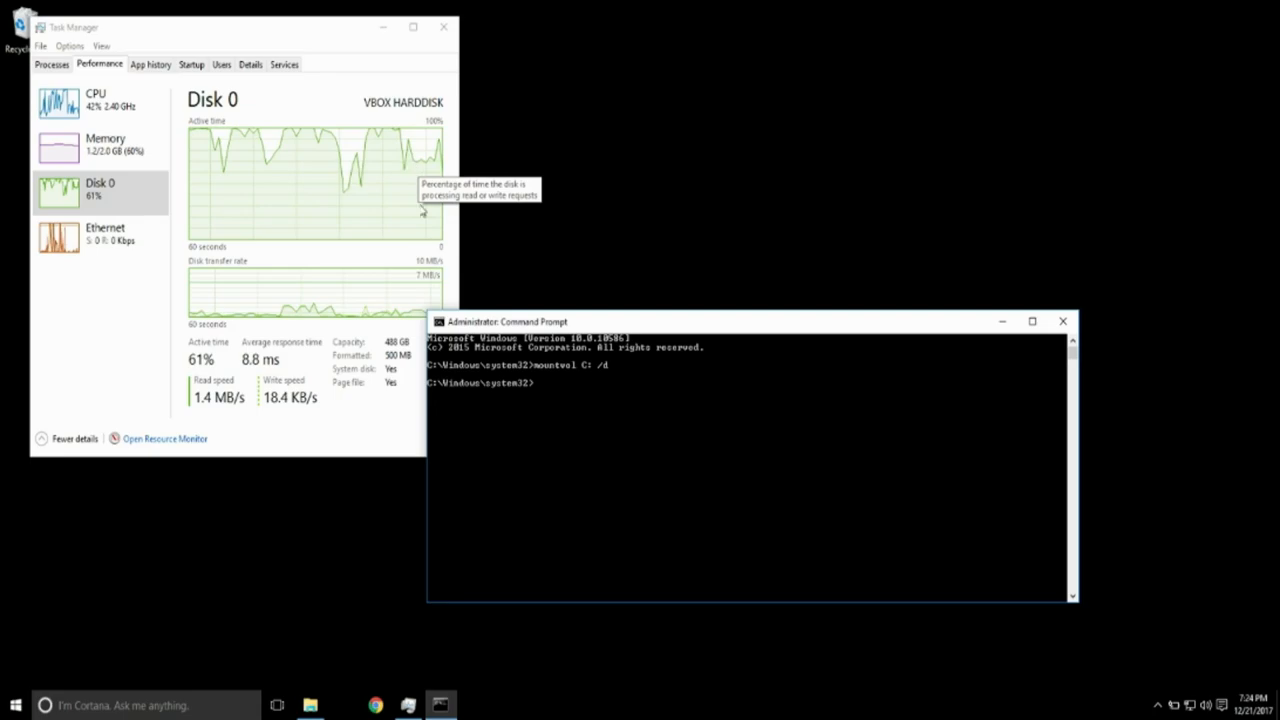
mouse_move(466, 220)
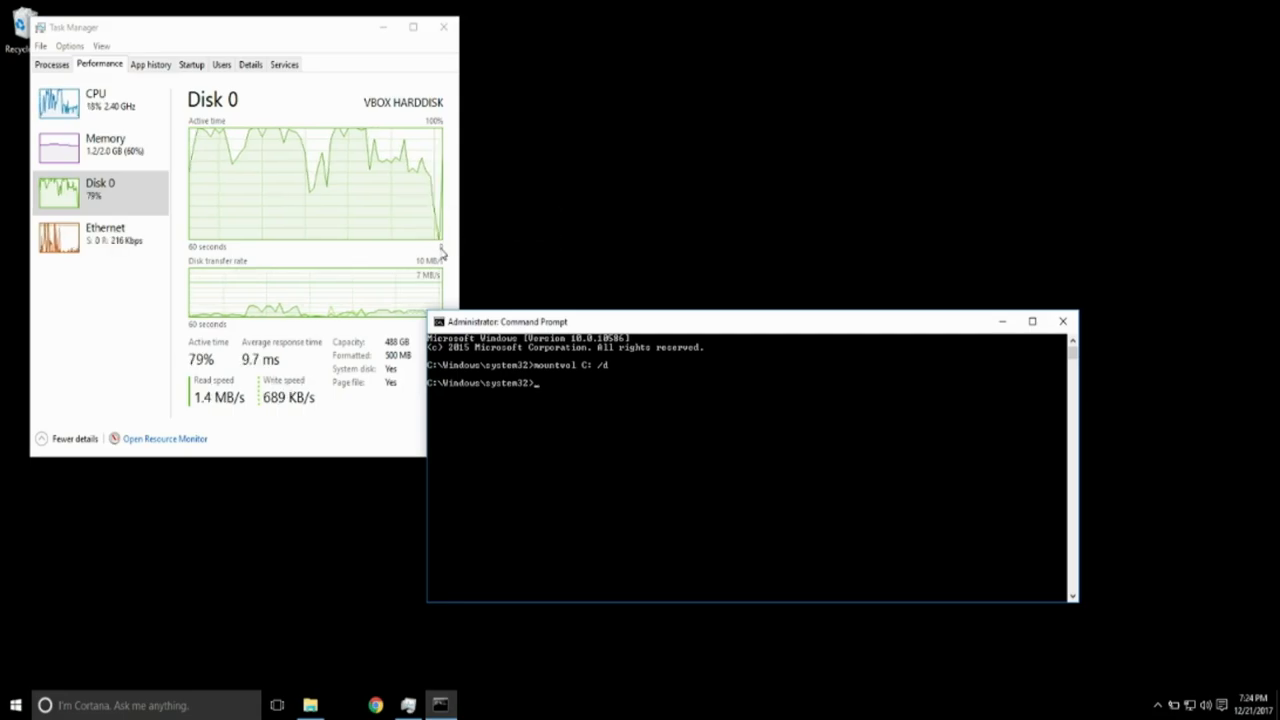
mouse_move(412, 226)
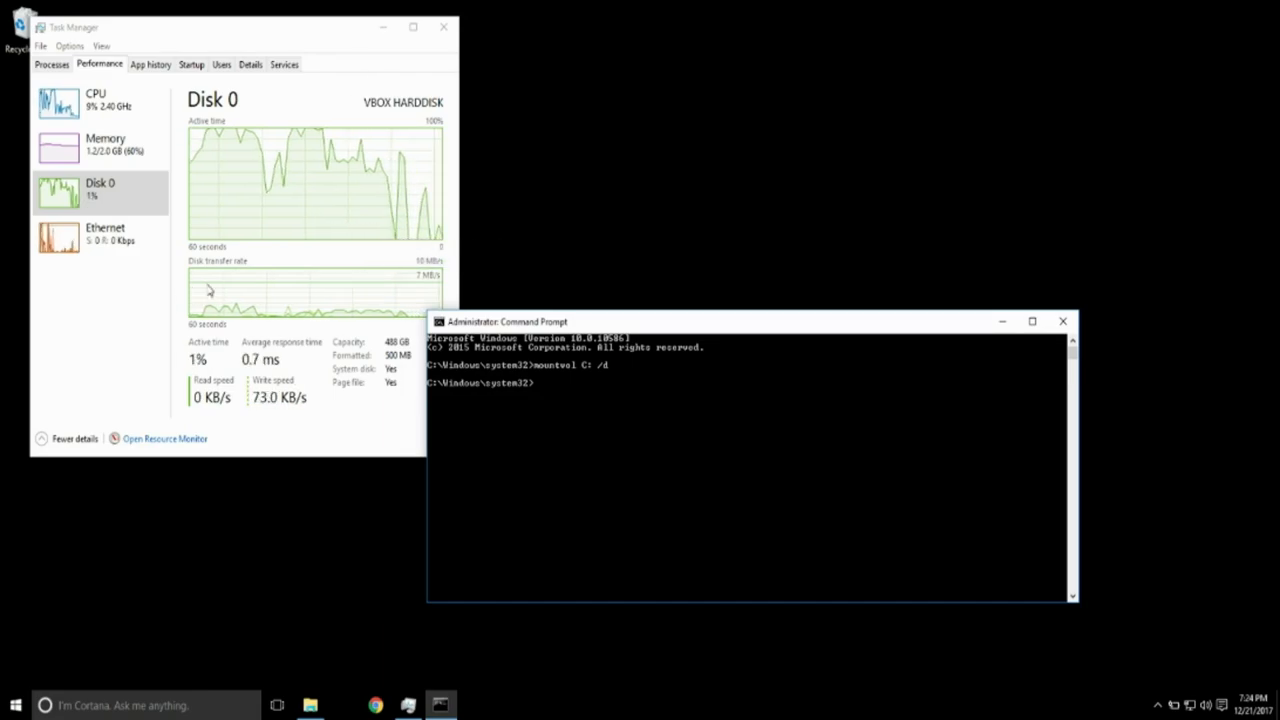
mouse_move(418, 272)
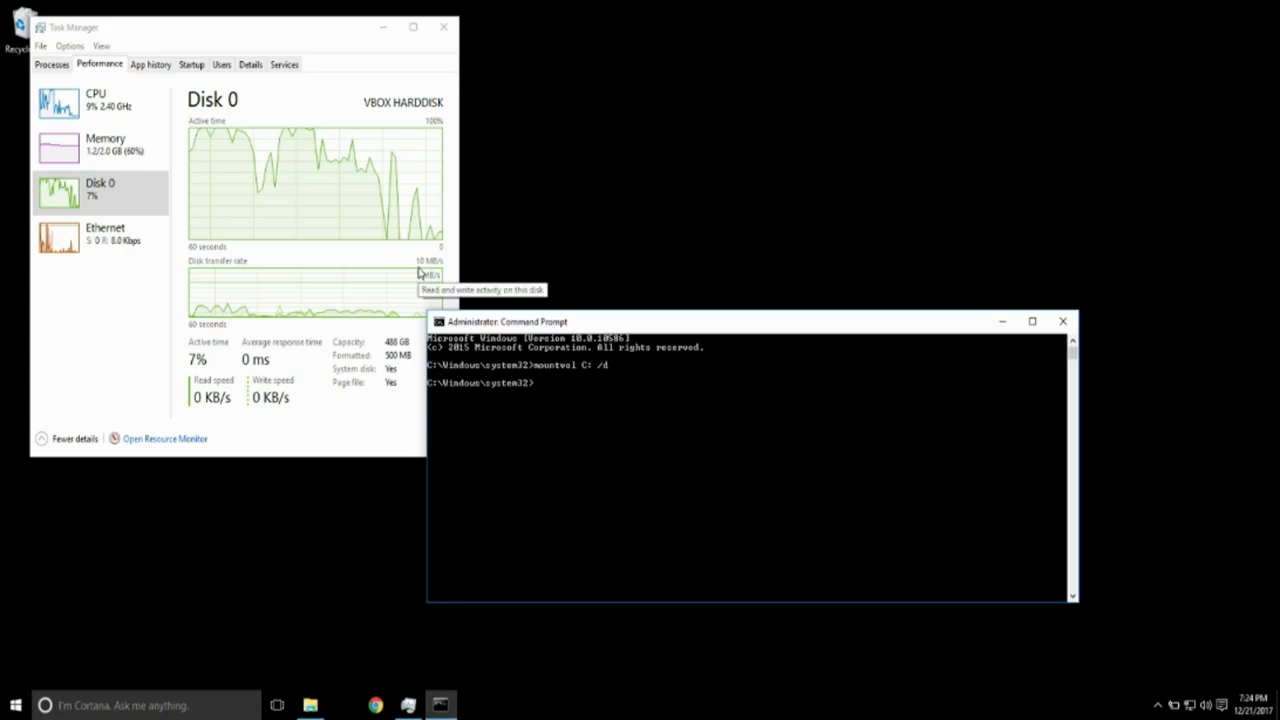